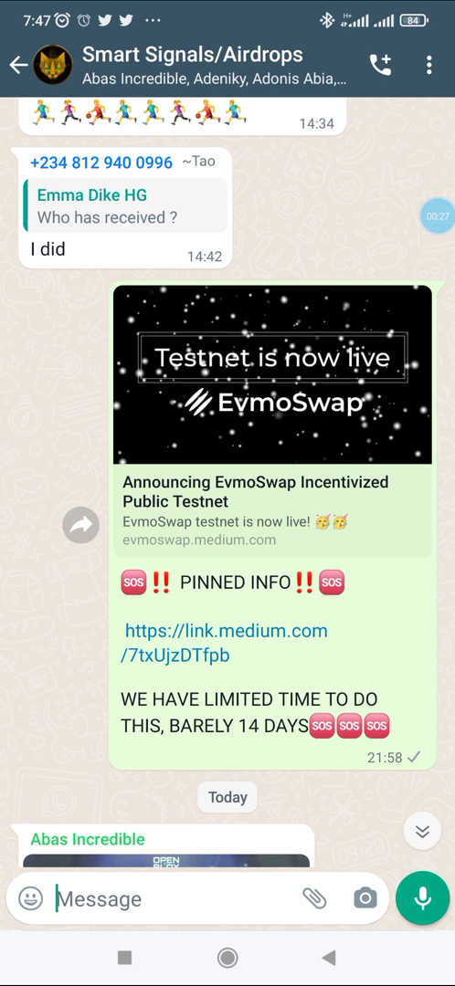
# Step: Open the 'Announcing EvmoSwap Incentivized Public Testnet' link preview in the WhatsApp group
pyautogui.click(225, 643)
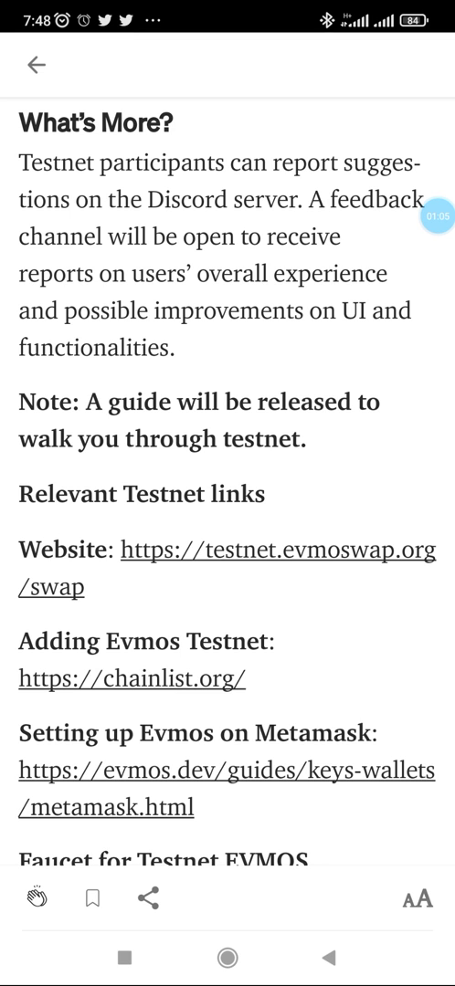
# Step: Scroll the Medium article down to the Relevant Testnet links section
pyautogui.scroll(-3)
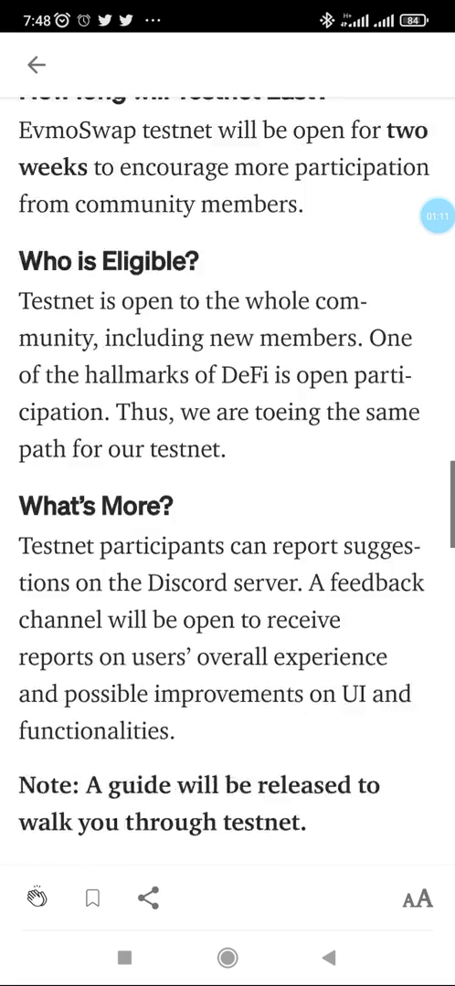
pyautogui.scroll(-3)
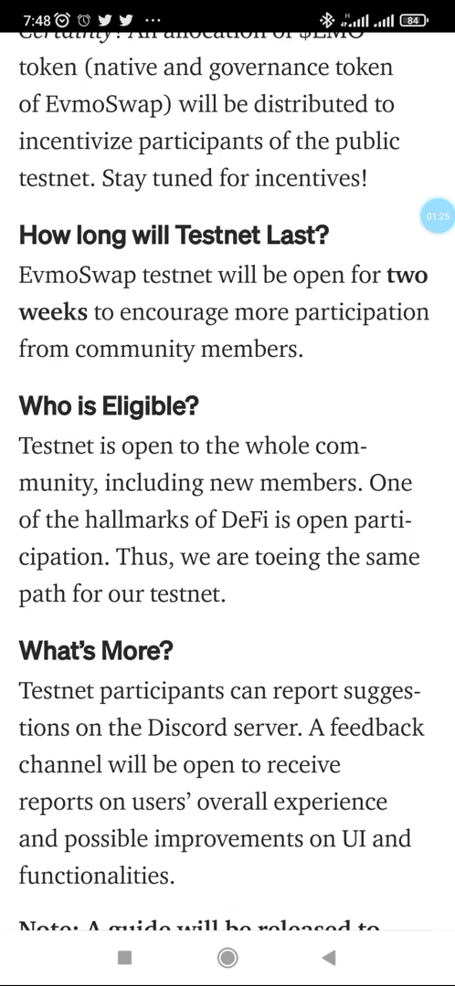
pyautogui.scroll(-3)
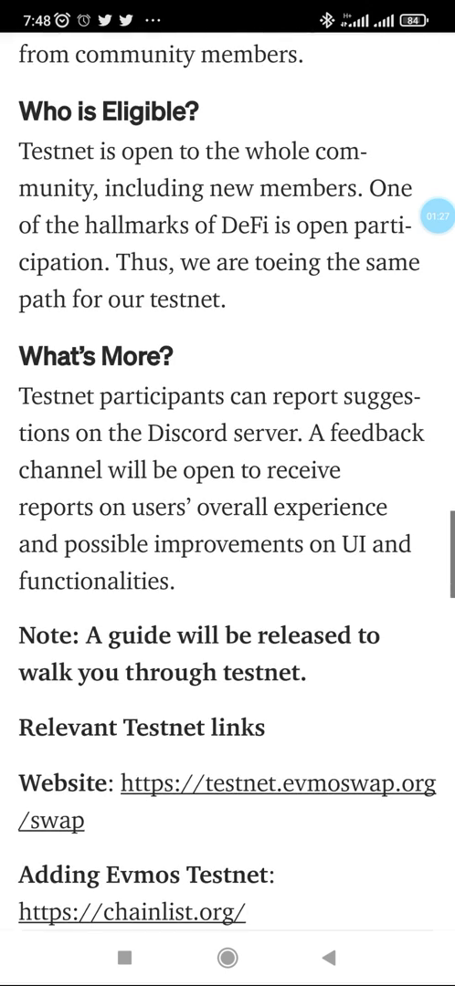
pyautogui.scroll(-3)
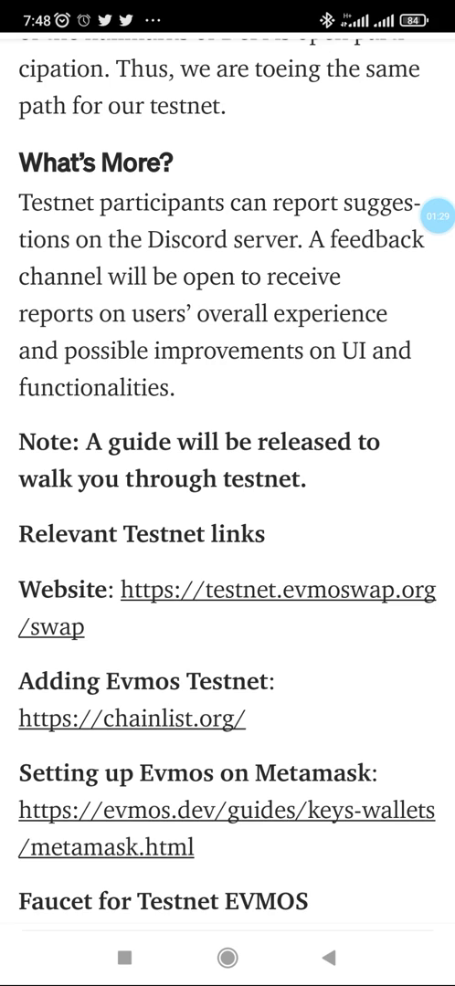
pyautogui.scroll(-3)
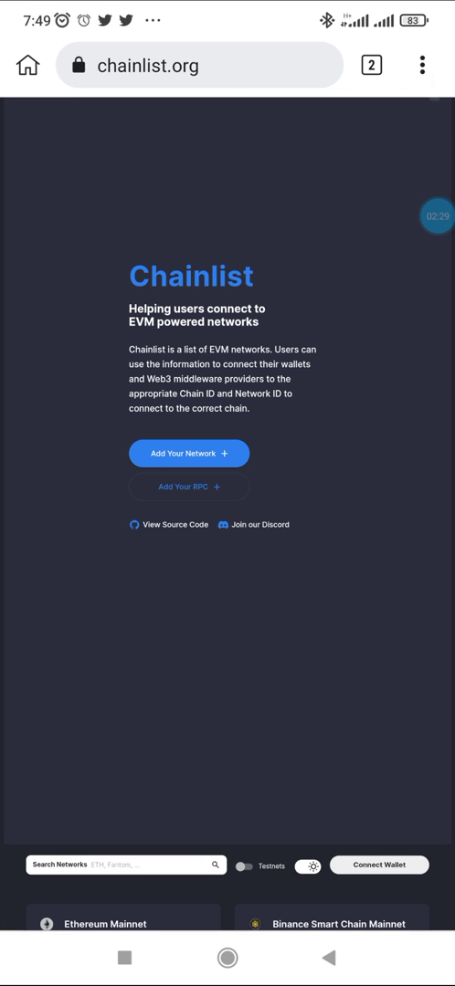
# Step: Reopen chainlist.org from address bar suggestions and switch on Testnets
pyautogui.click(421, 65)
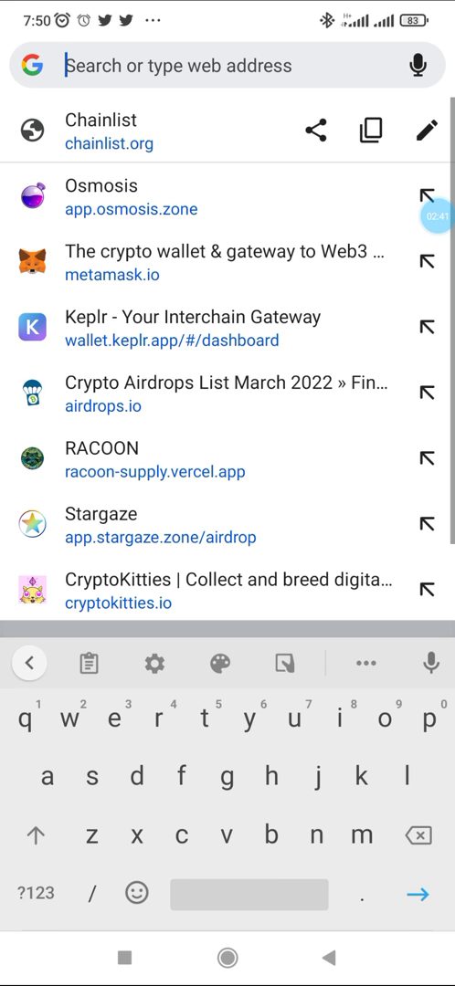
pyautogui.click(110, 132)
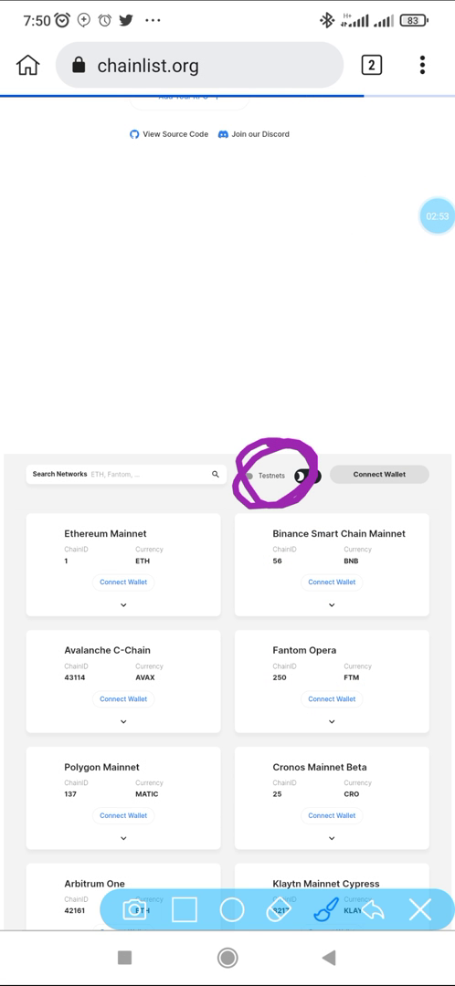
pyautogui.click(311, 474)
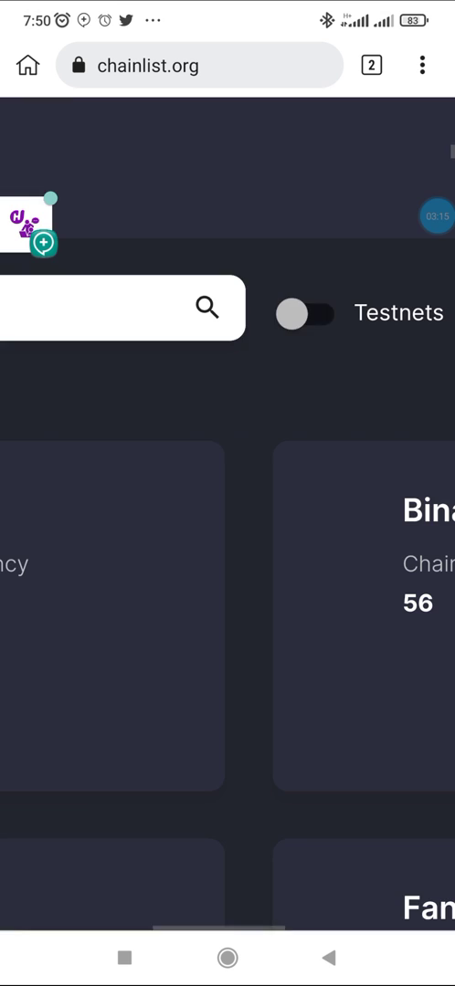
pyautogui.click(119, 306)
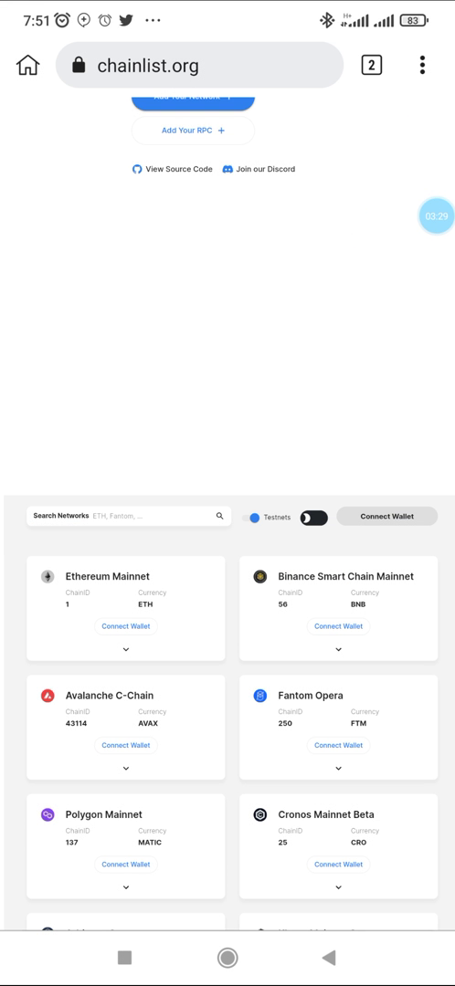
# Step: Search Chainlist for Evmos and connect a wallet to Evmos Testnet (Chain ID 9000)
pyautogui.click(128, 515)
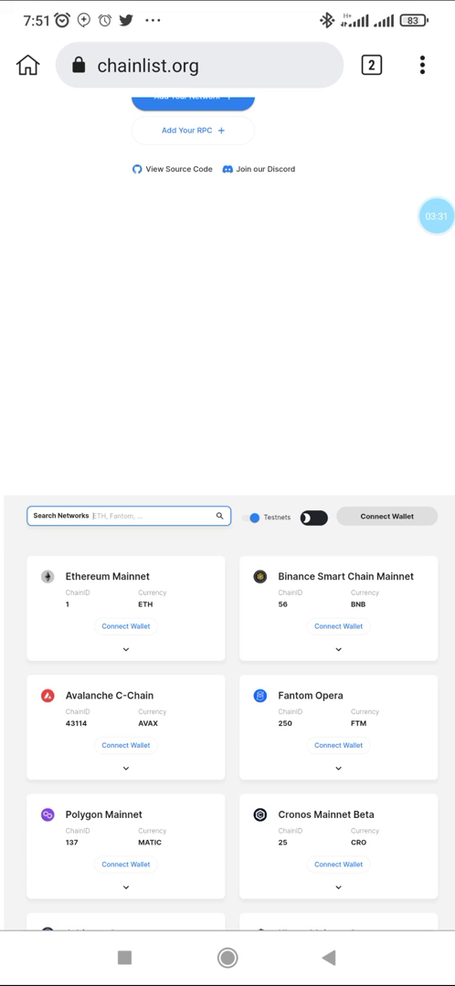
pyautogui.click(128, 516)
pyautogui.write('Evmos')
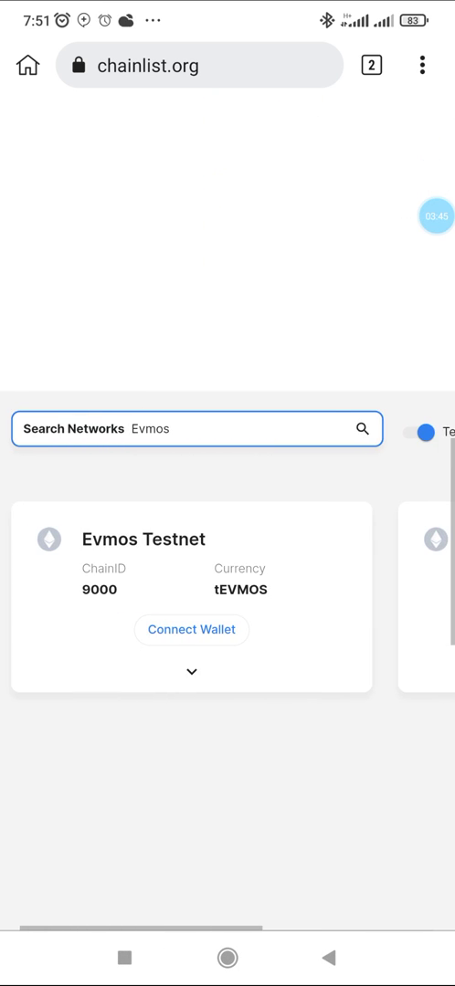
pyautogui.click(191, 630)
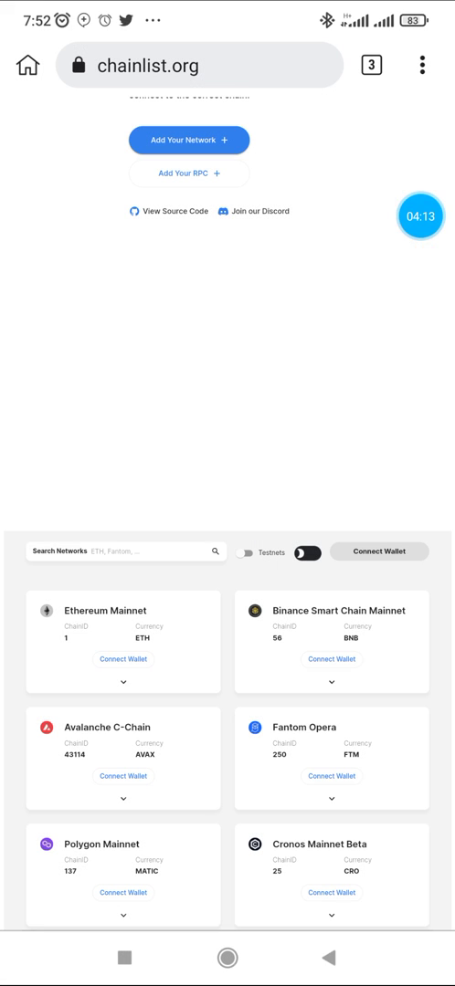
# Step: Open testnet.evmoswap.org to view the EVMOS-to-EMO swap panel
pyautogui.click(418, 215)
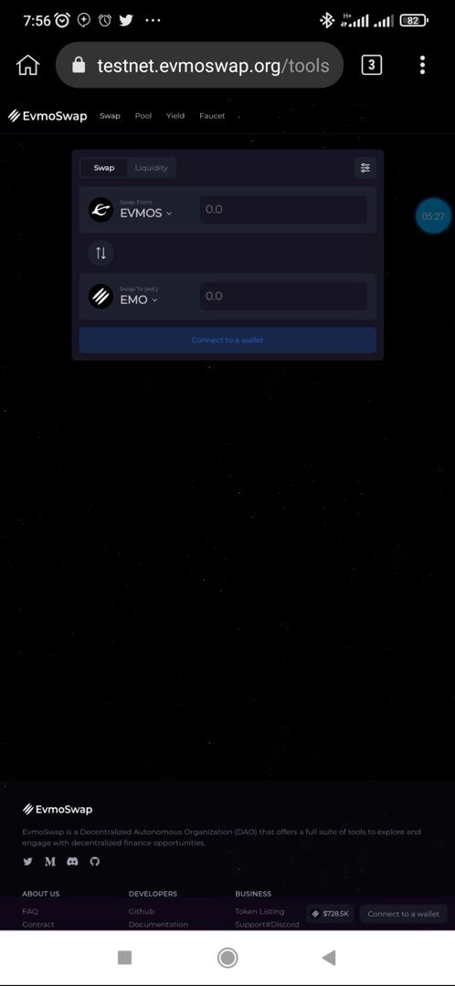
# Step: Request test EVMOS on faucet.evmos.dev after passing the not-a-robot check
pyautogui.click(211, 115)
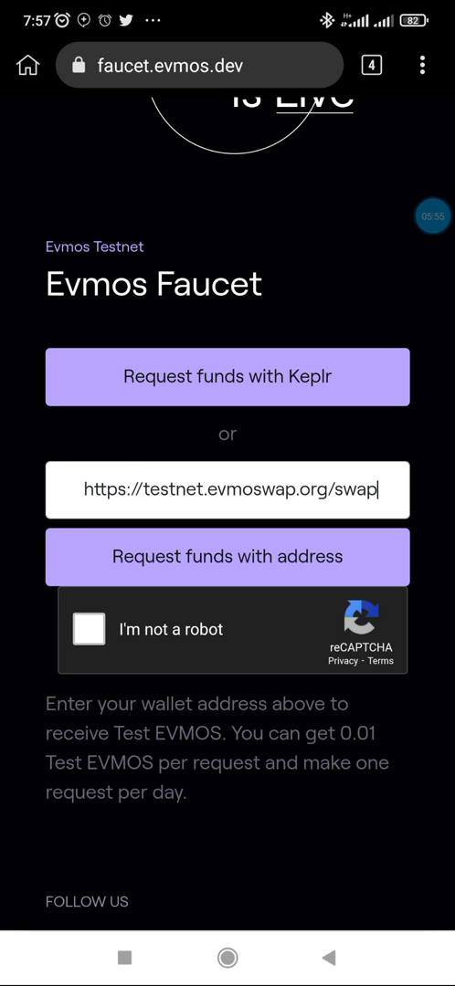
pyautogui.click(89, 629)
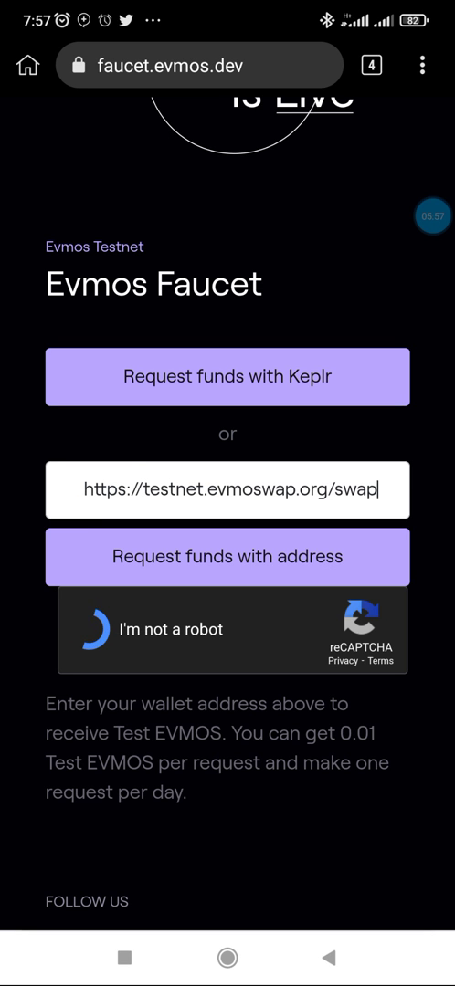
pyautogui.click(95, 629)
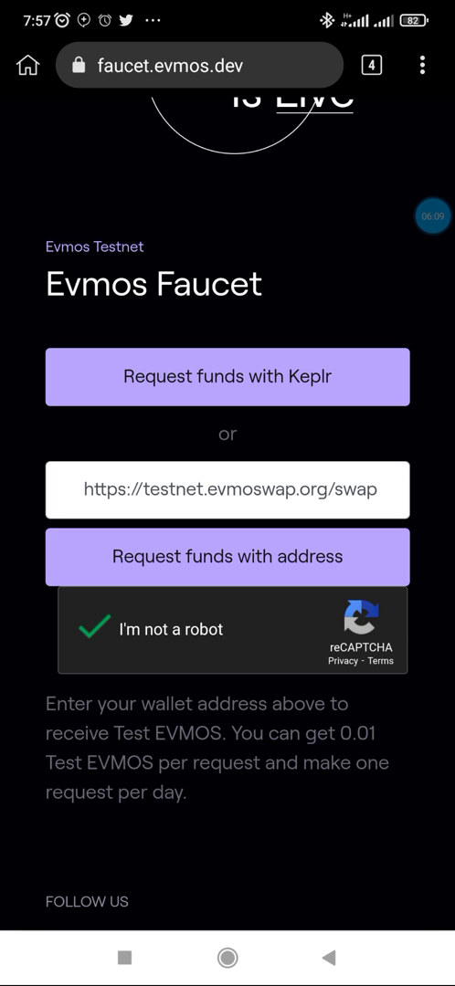
pyautogui.click(227, 556)
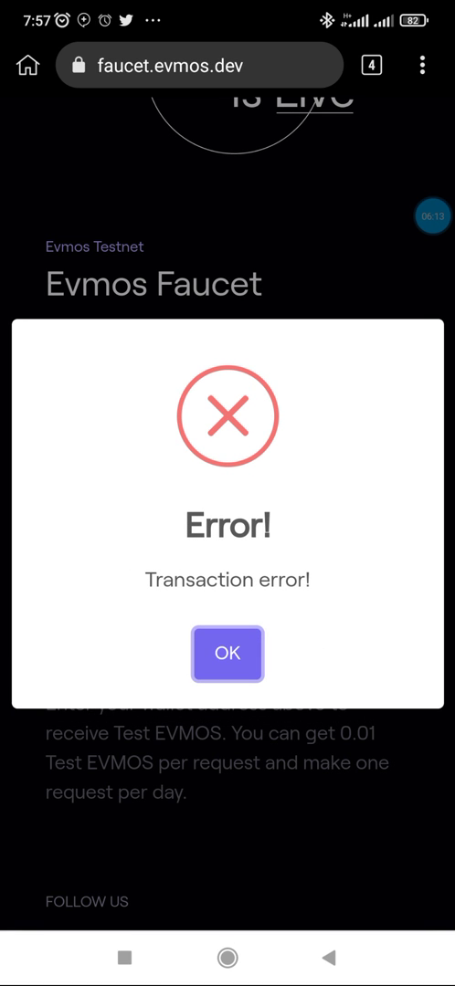
# Step: Dismiss the transaction error and start the faucet's reCAPTCHA check
pyautogui.click(228, 653)
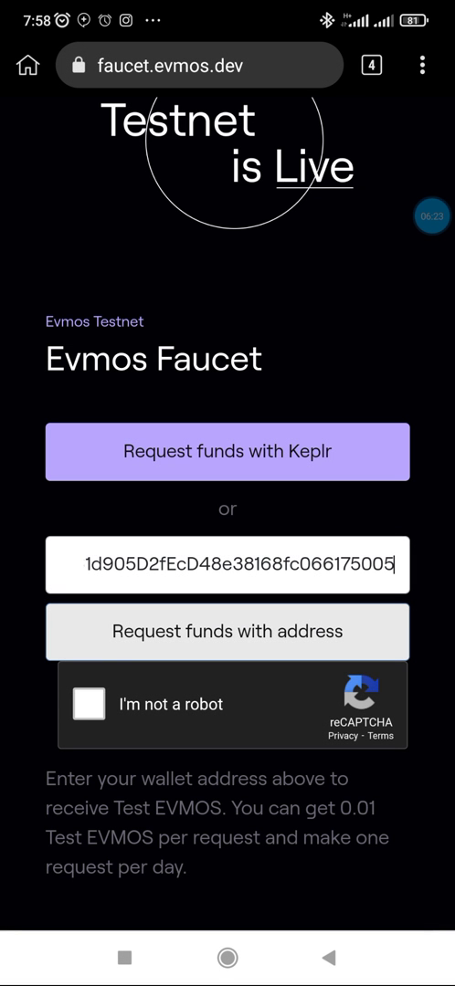
pyautogui.click(89, 704)
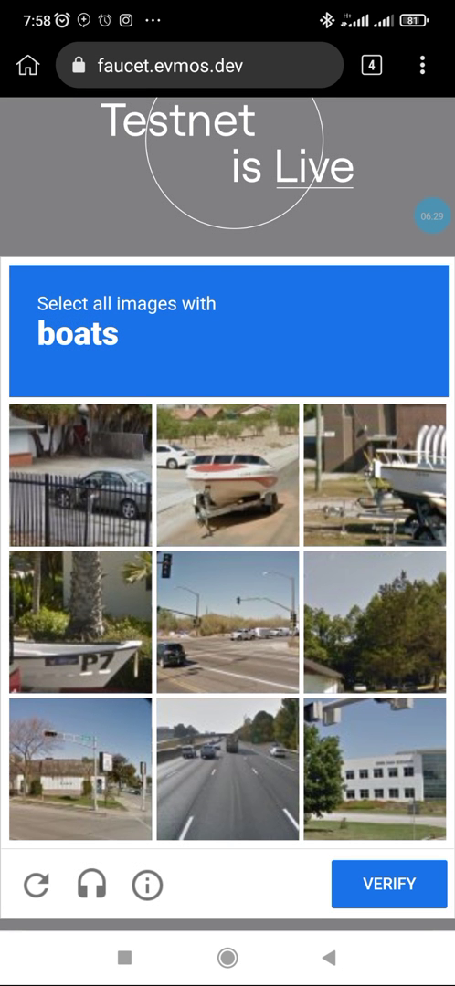
# Step: Pick the boat-on-trailer and P7 boat tiles and verify the reCAPTCHA
pyautogui.click(227, 475)
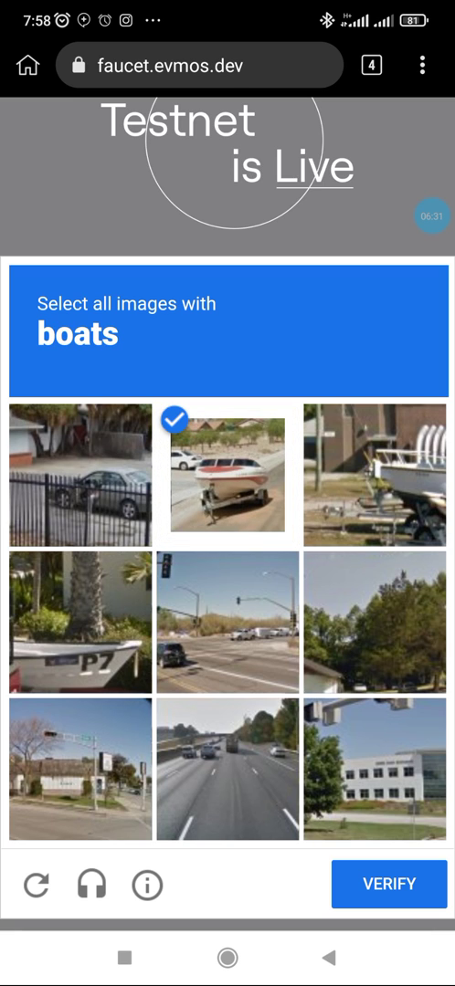
pyautogui.click(81, 625)
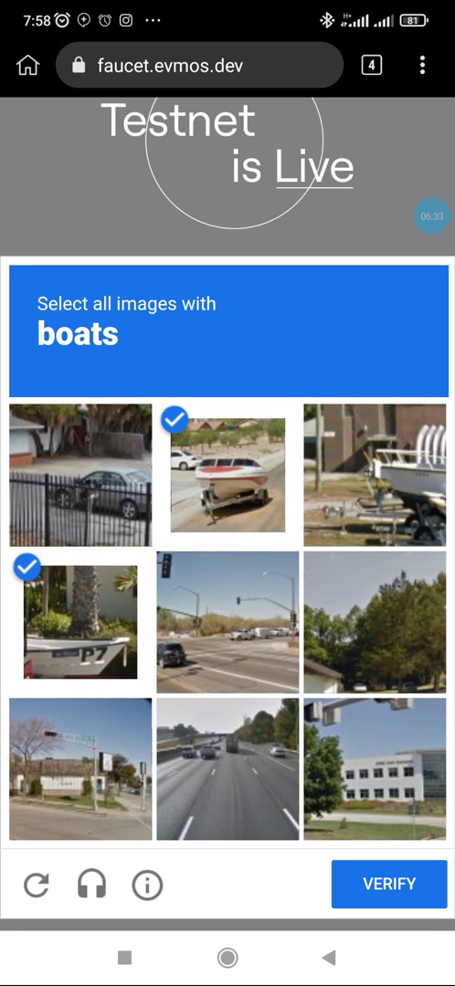
pyautogui.click(370, 472)
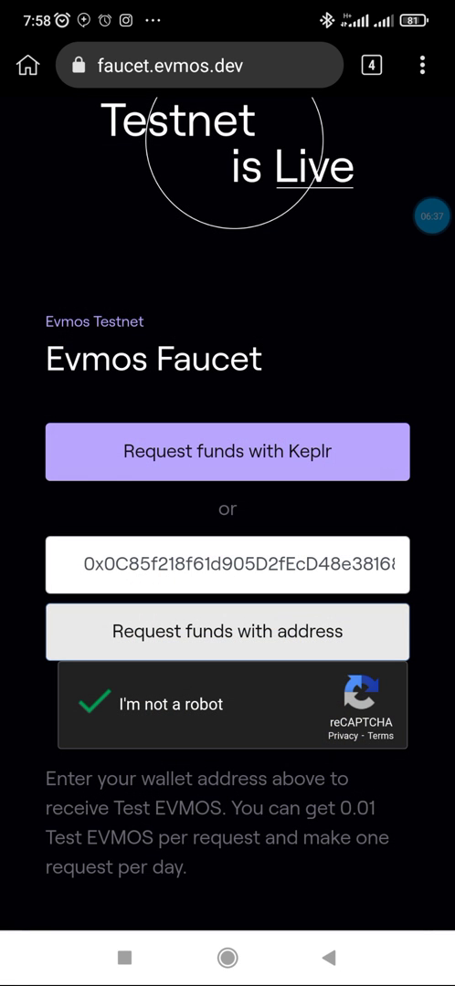
# Step: Request funds for the wallet address again and dismiss the transaction error
pyautogui.scroll(-3)
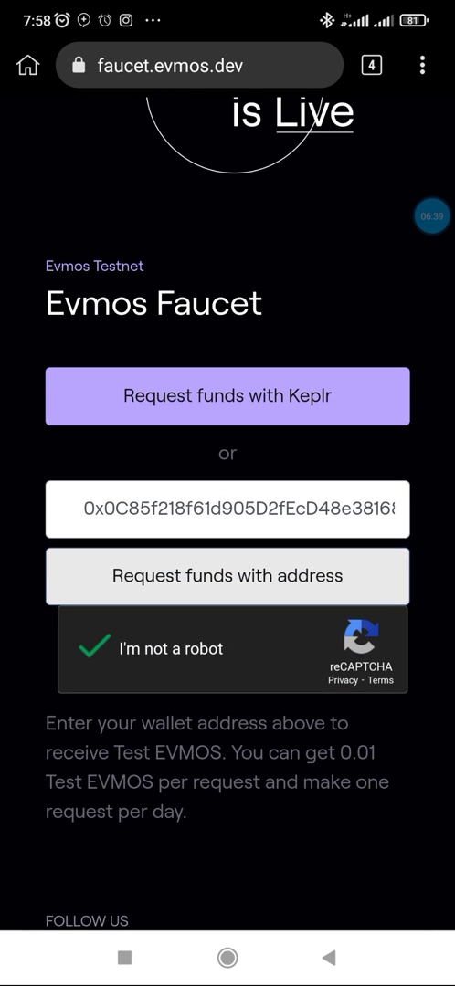
pyautogui.click(227, 577)
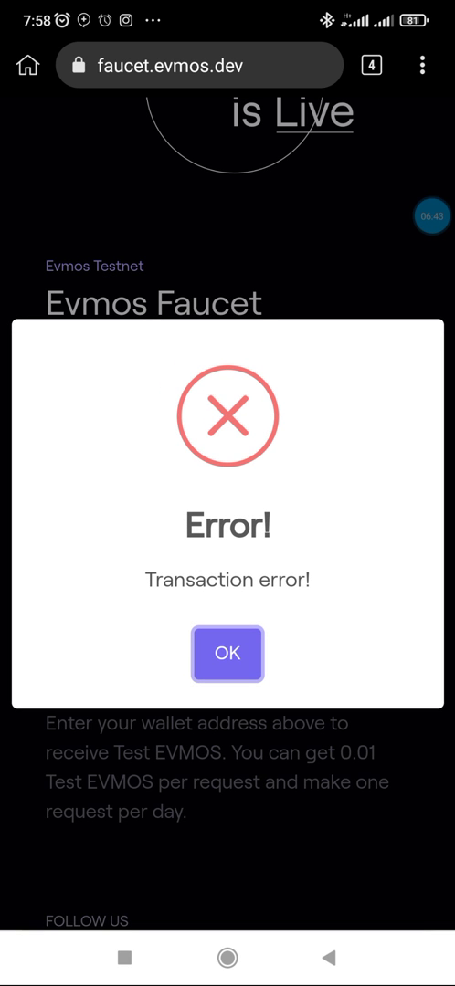
pyautogui.click(227, 653)
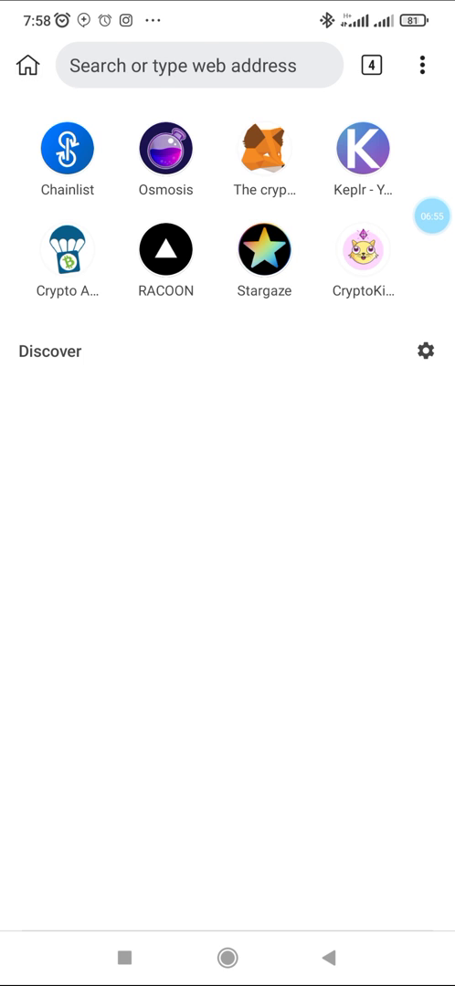
# Step: Type 'ev' into the new tab's address bar to show EvmoSwap and Faucet suggestions
pyautogui.click(198, 65)
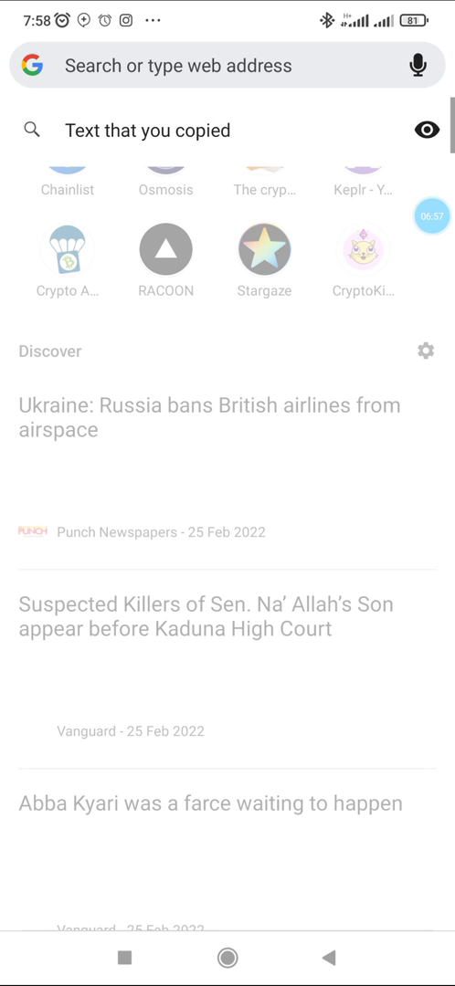
pyautogui.click(229, 65)
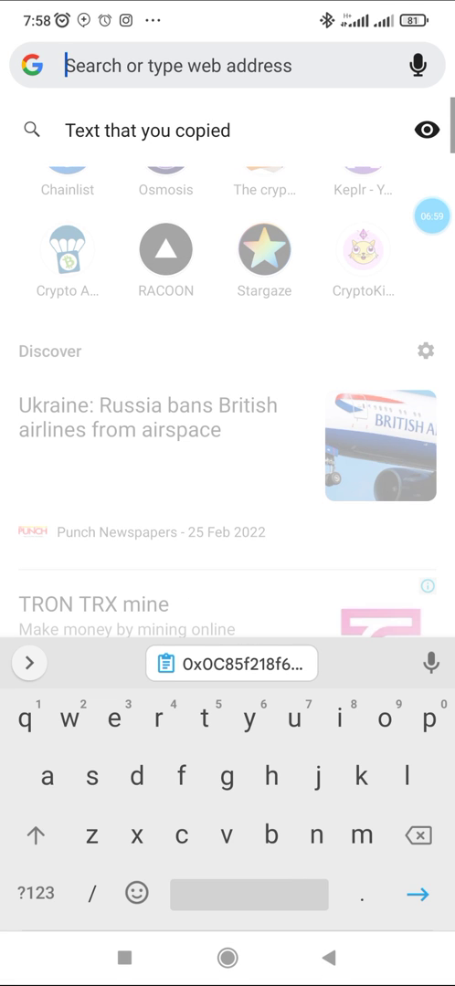
pyautogui.write('e')
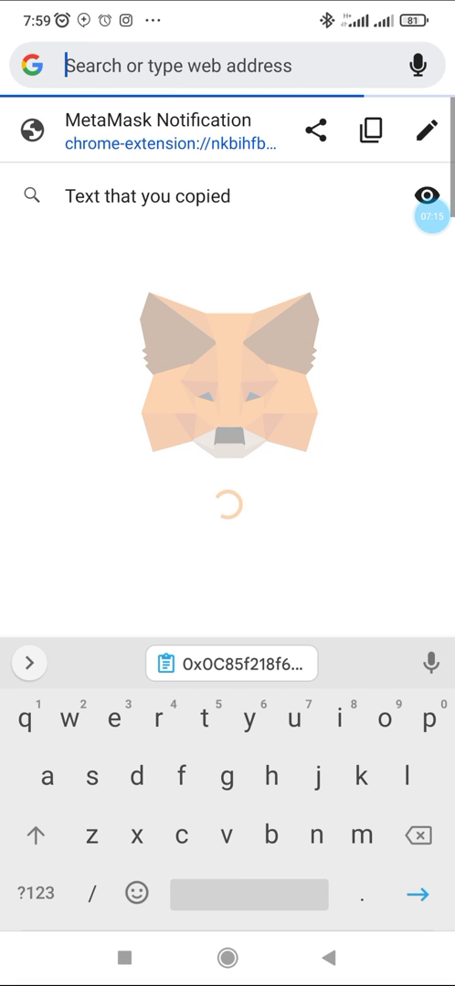
# Step: Open the EvmoSwap testnet swap page from the address bar suggestions
pyautogui.write('ev')
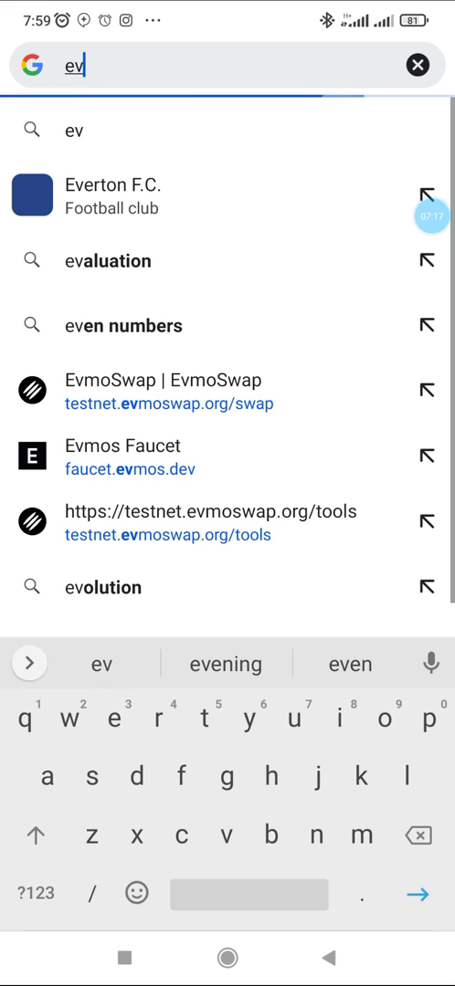
pyautogui.click(164, 381)
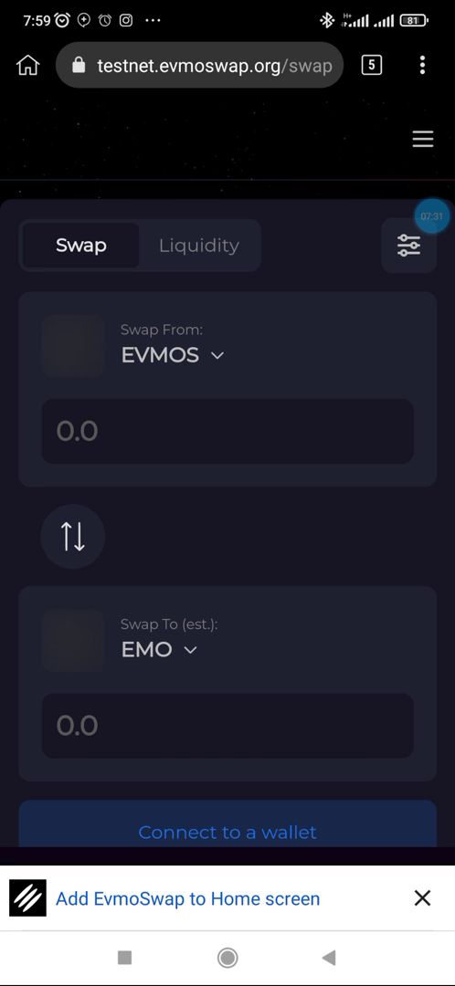
pyautogui.click(228, 431)
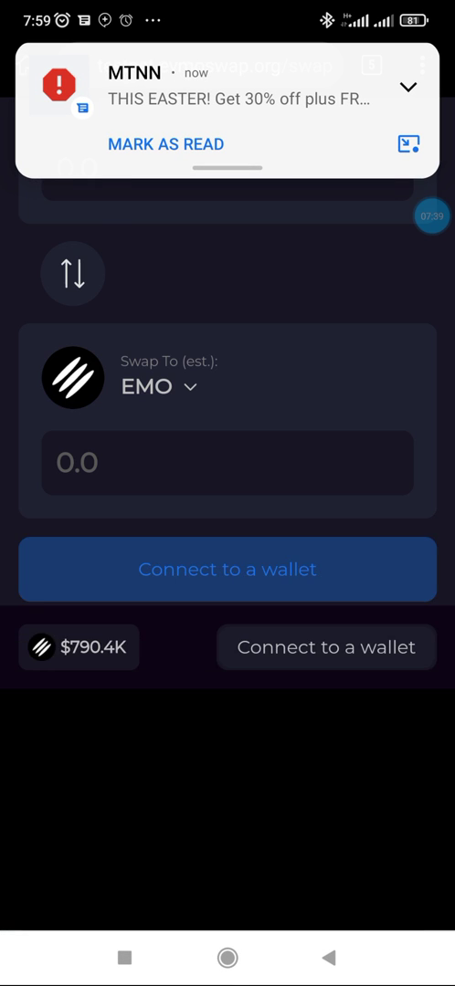
# Step: Try connecting a wallet twice, closing the empty Select a Wallet dialog each time
pyautogui.click(228, 569)
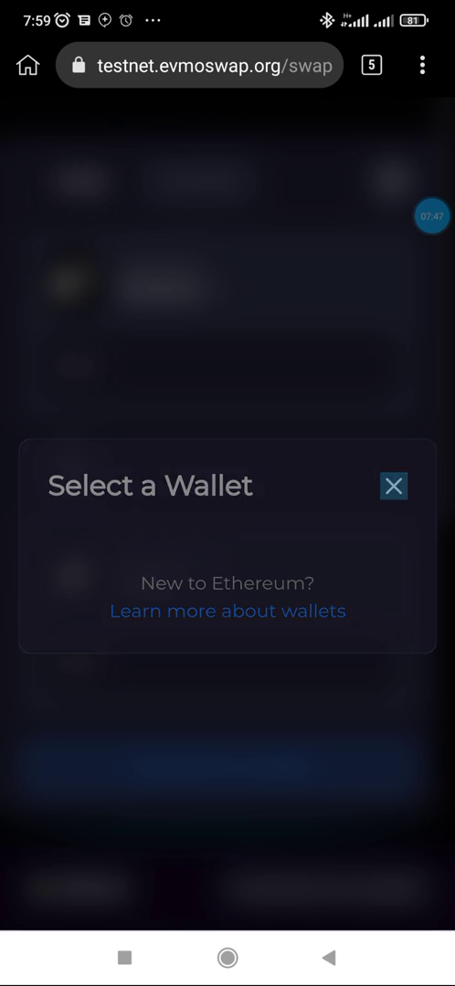
pyautogui.click(393, 485)
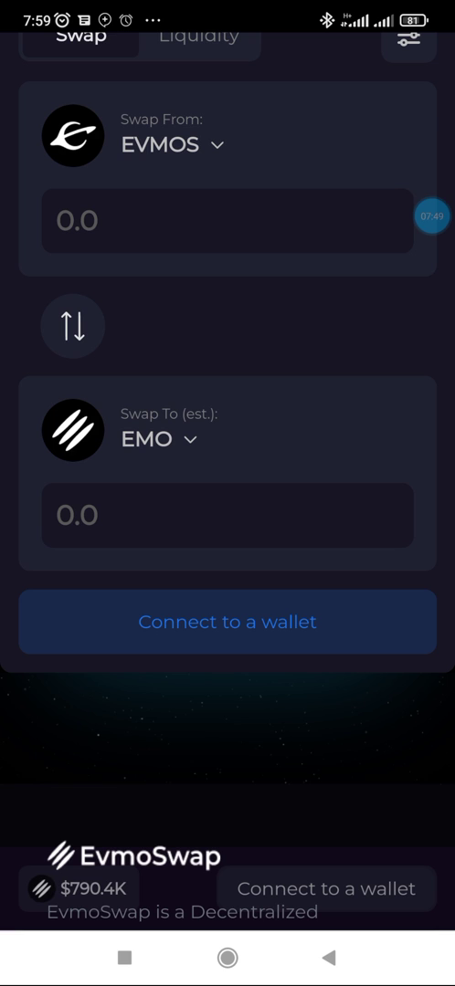
pyautogui.click(227, 621)
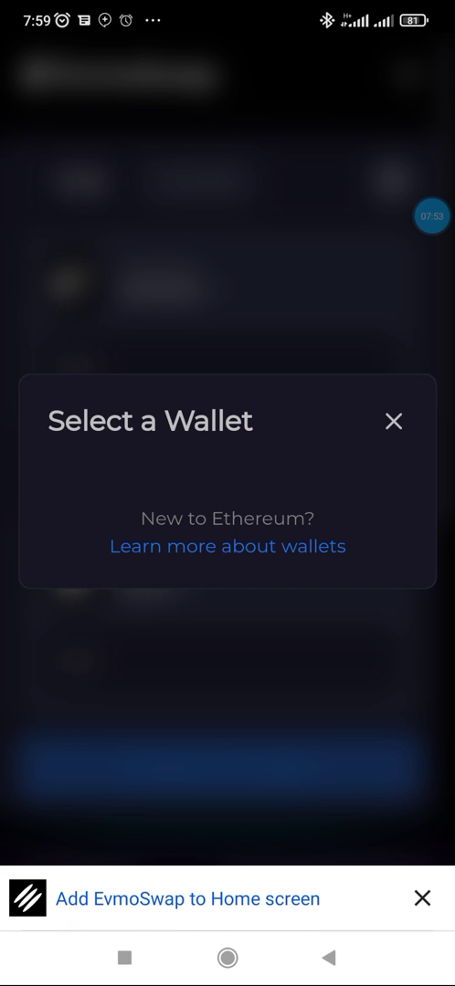
pyautogui.click(393, 421)
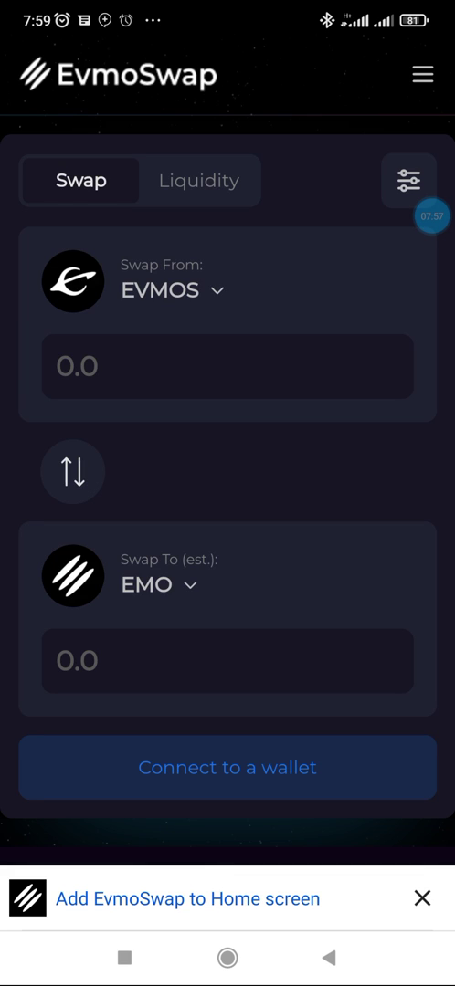
# Step: Reopen the wallet choices via the site menu, dismiss the empty picker, and return to Swap
pyautogui.click(423, 75)
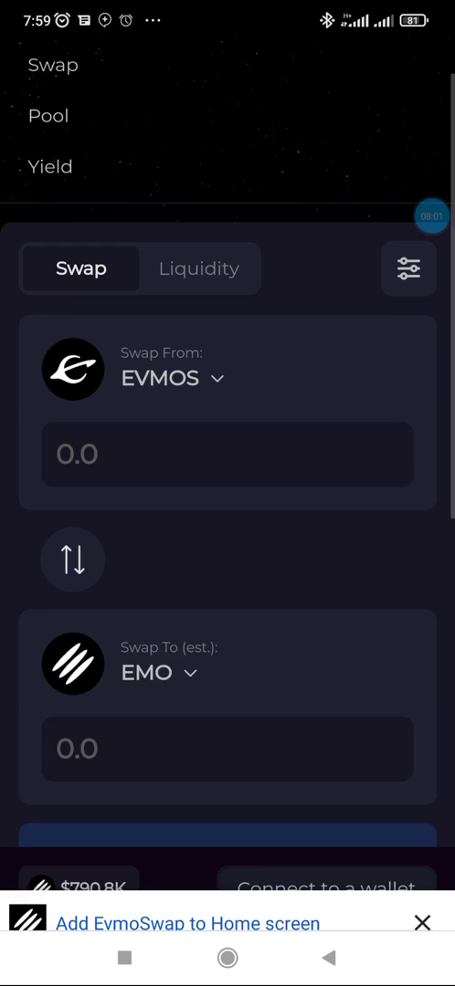
pyautogui.click(326, 887)
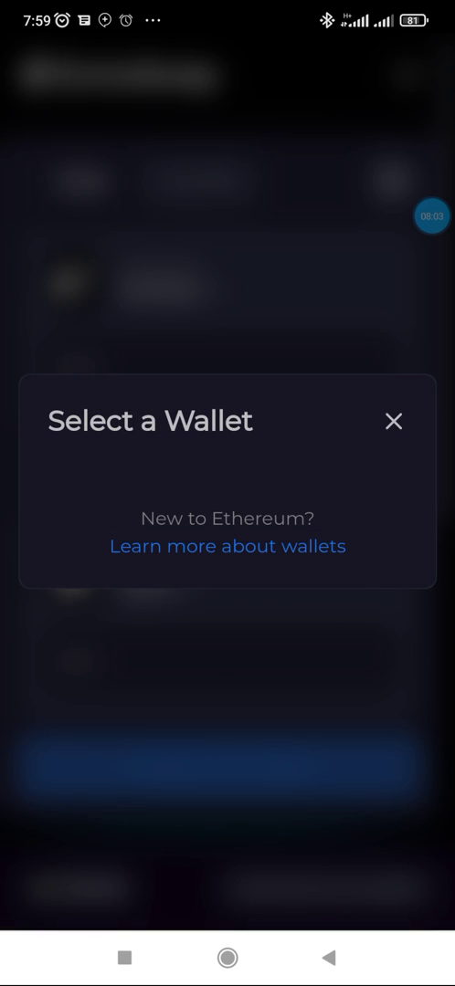
pyautogui.click(393, 421)
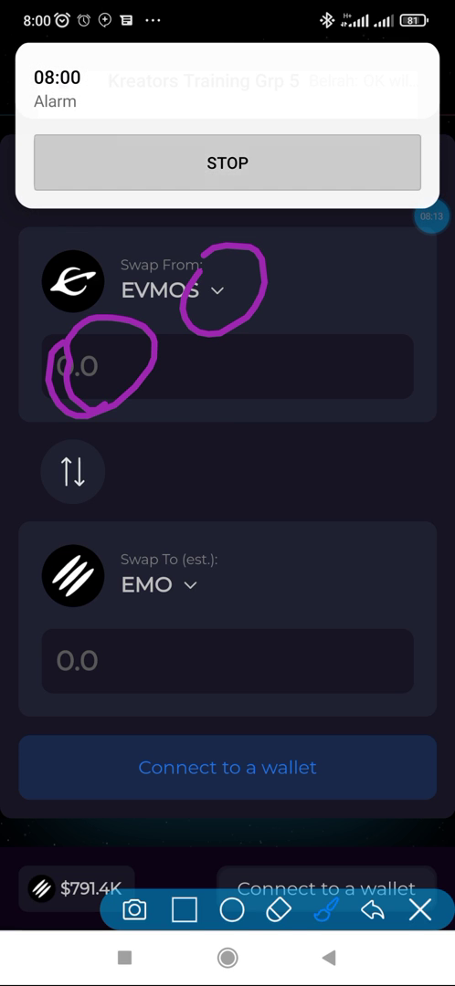
pyautogui.click(228, 162)
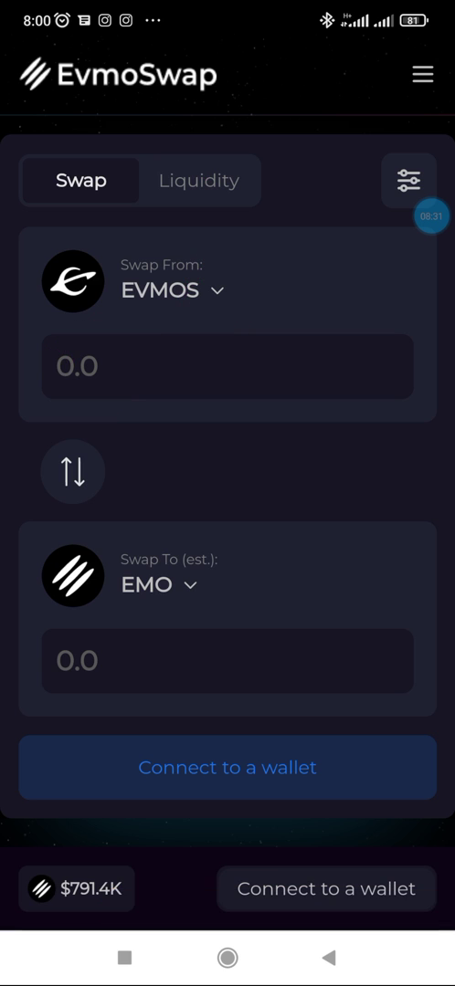
# Step: Switch to the EVMOS/EMO Liquidity panel and twice try connecting a wallet, dismissing the empty picker
pyautogui.click(199, 180)
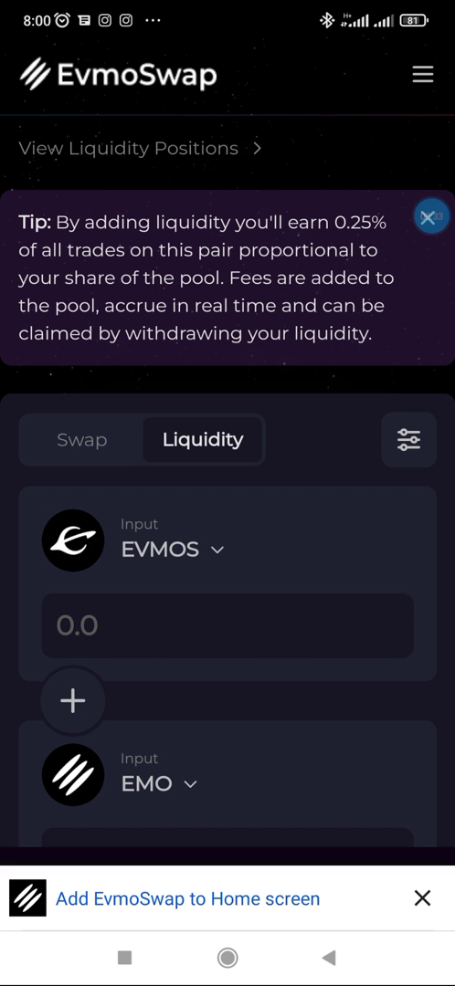
pyautogui.scroll(-3)
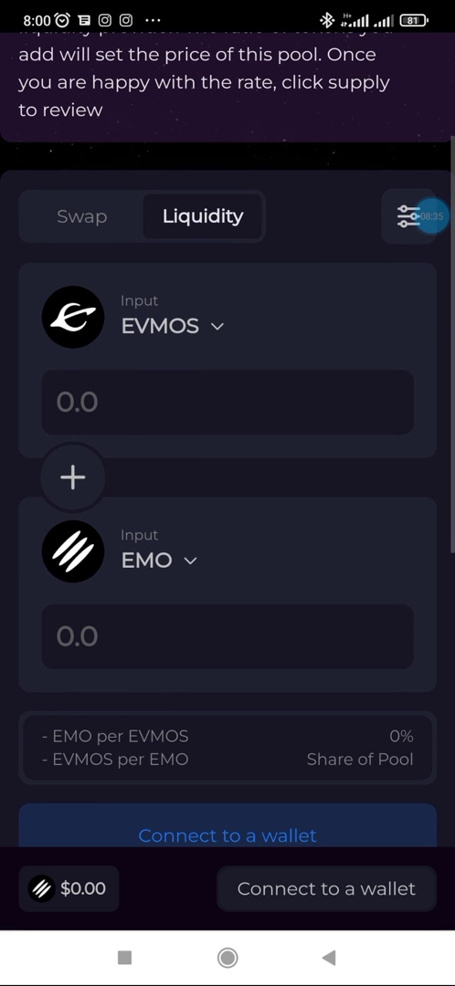
pyautogui.scroll(-3)
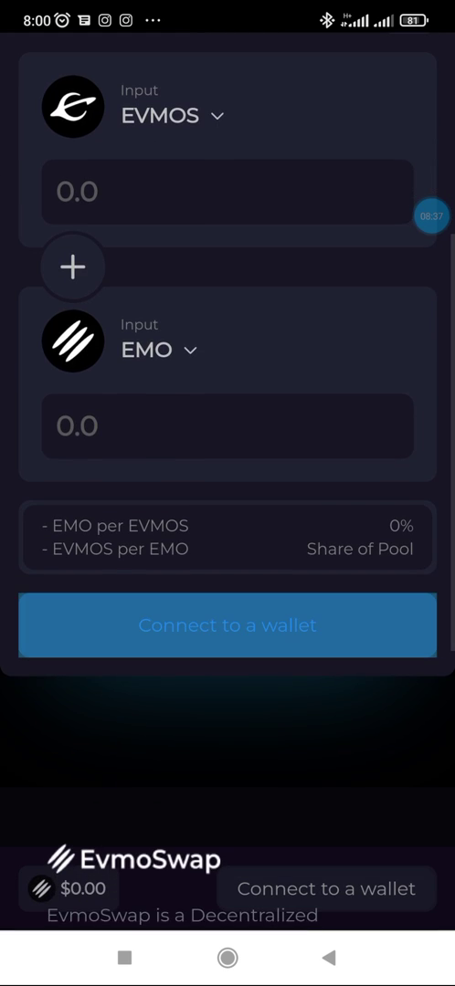
pyautogui.click(227, 625)
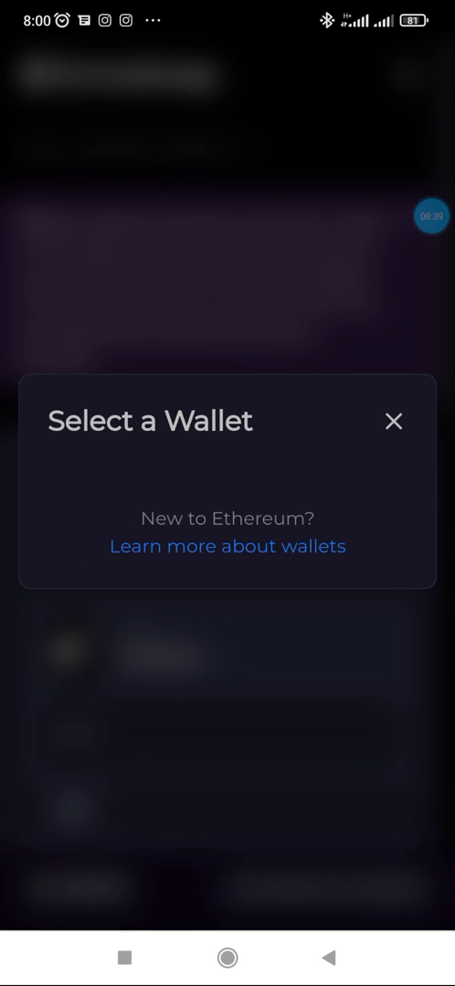
pyautogui.click(393, 420)
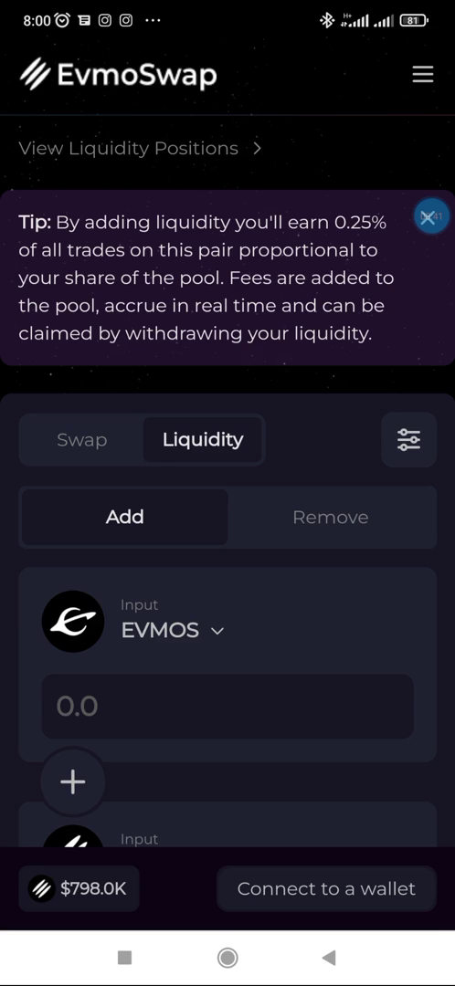
pyautogui.scroll(-3)
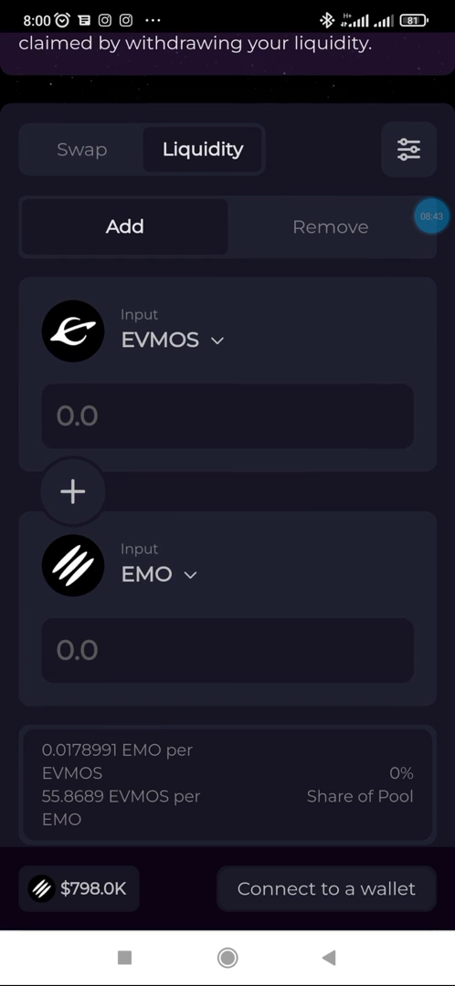
pyautogui.click(325, 889)
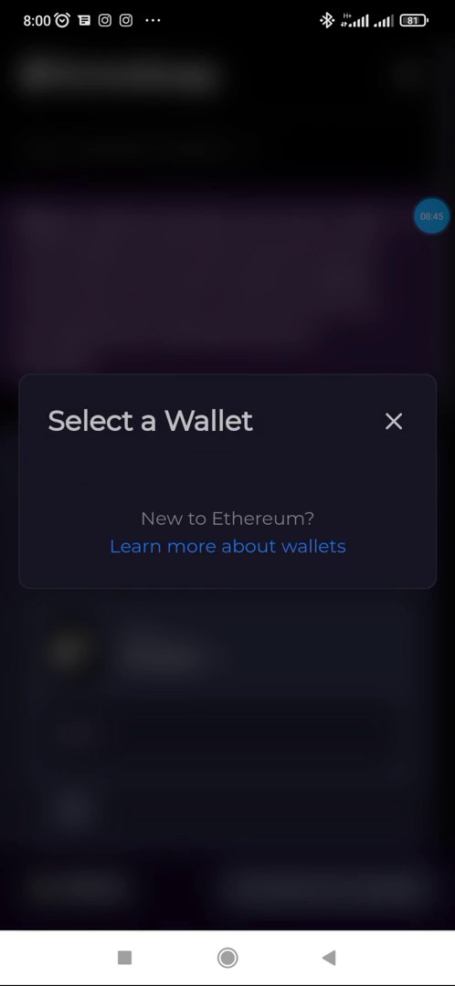
pyautogui.click(393, 421)
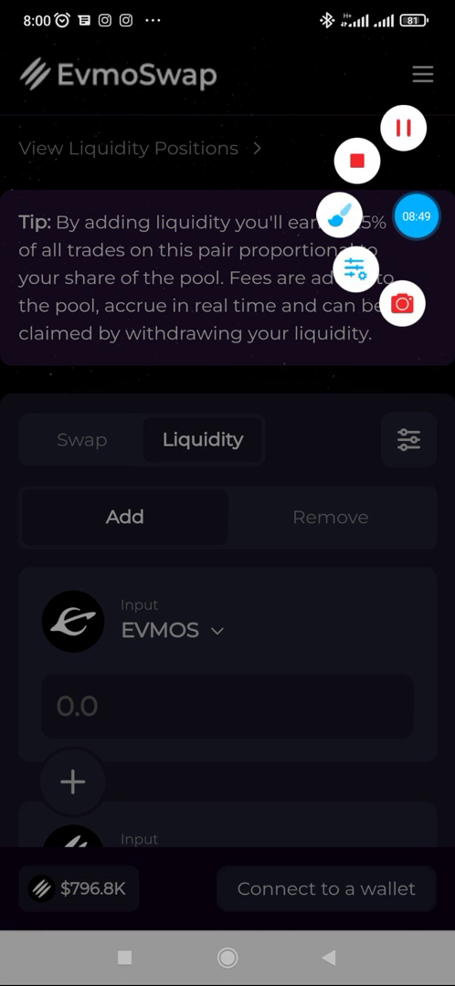
# Step: Choose MetaMask in the wallet picker, dismiss the connection error twice, and reopen the wallet choices
pyautogui.click(326, 888)
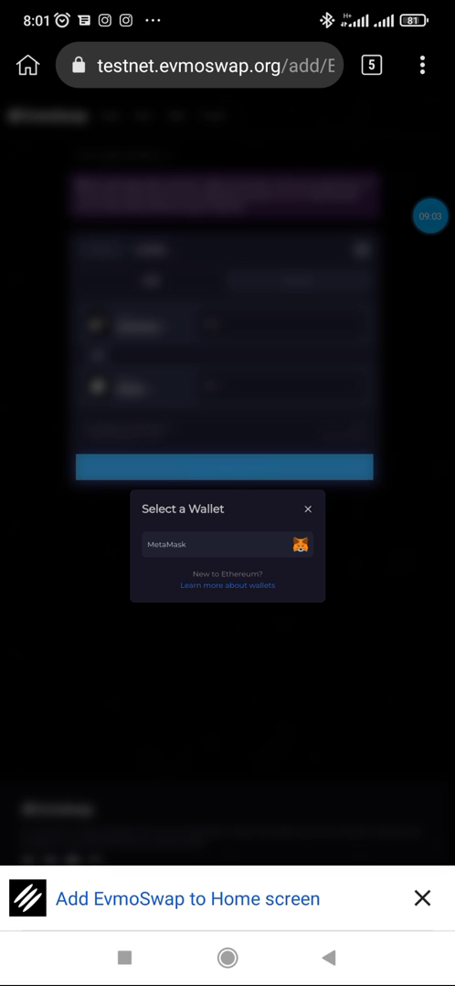
pyautogui.click(226, 544)
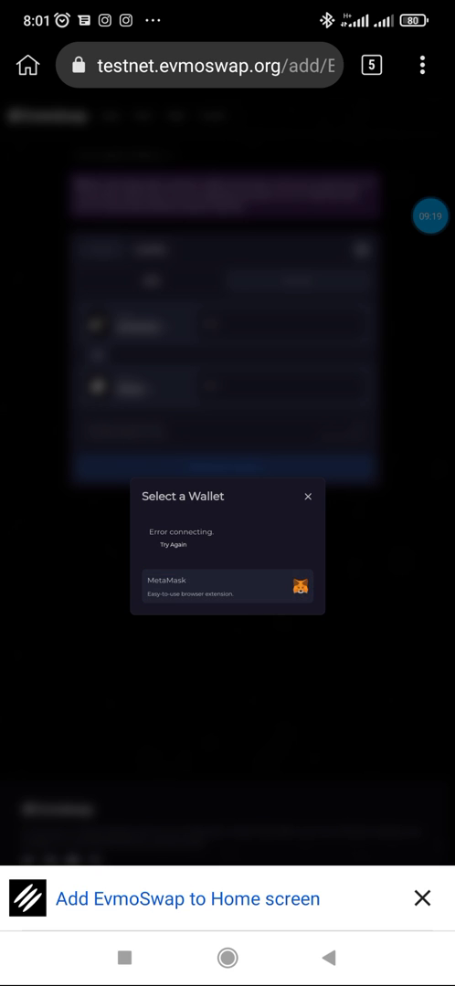
pyautogui.click(308, 497)
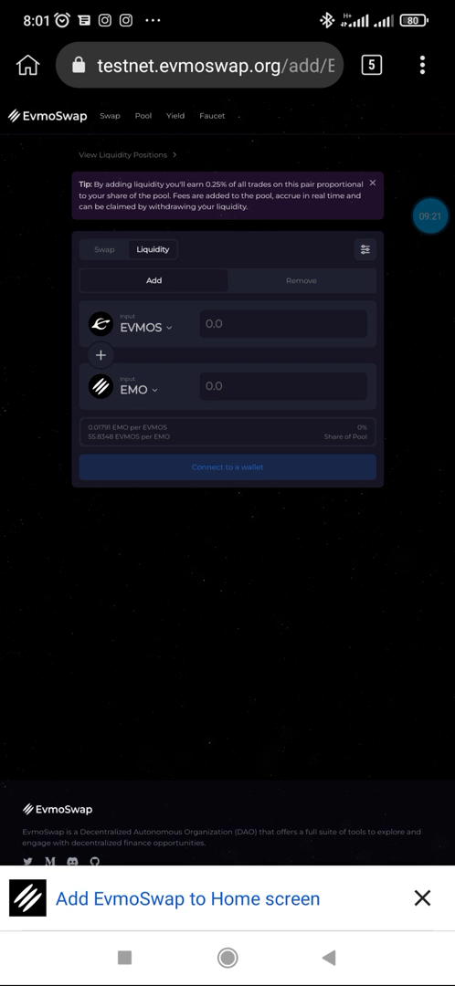
pyautogui.click(226, 467)
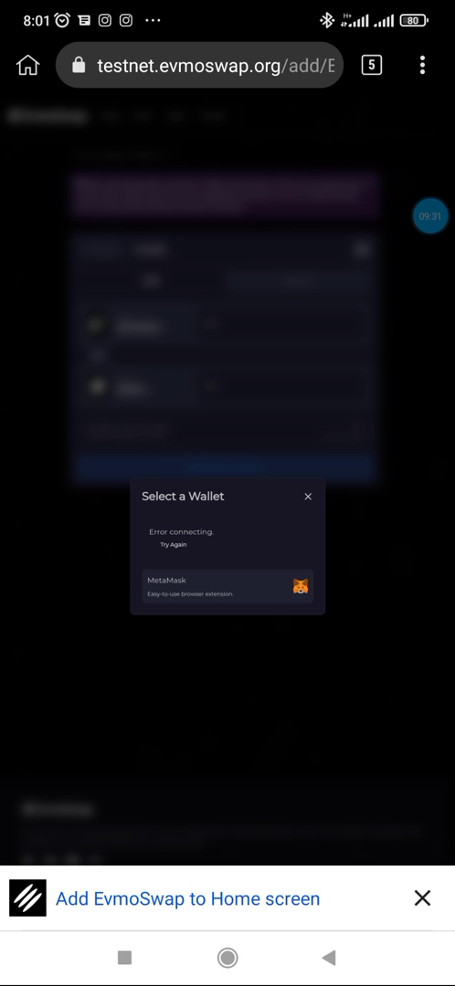
pyautogui.click(308, 497)
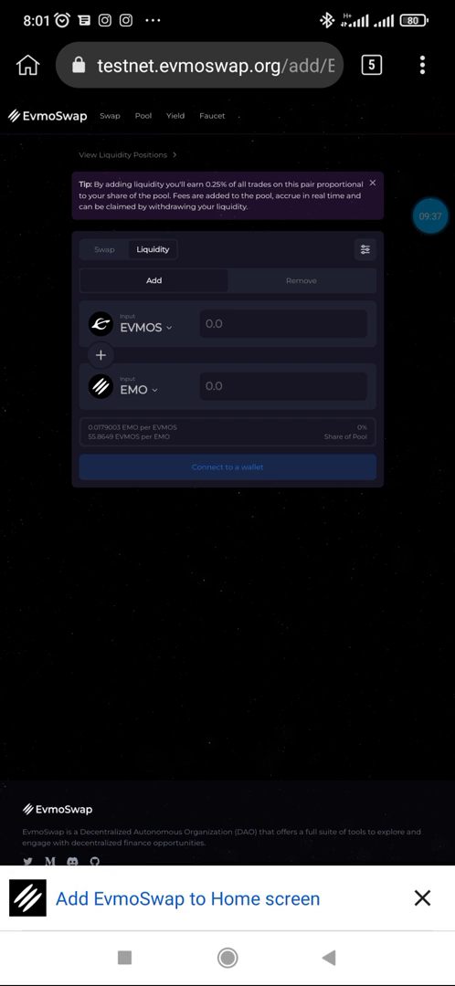
pyautogui.click(227, 466)
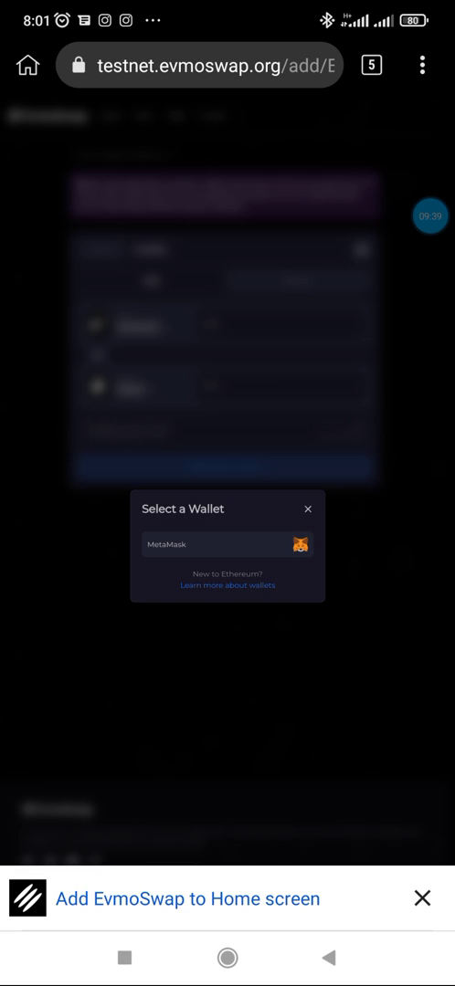